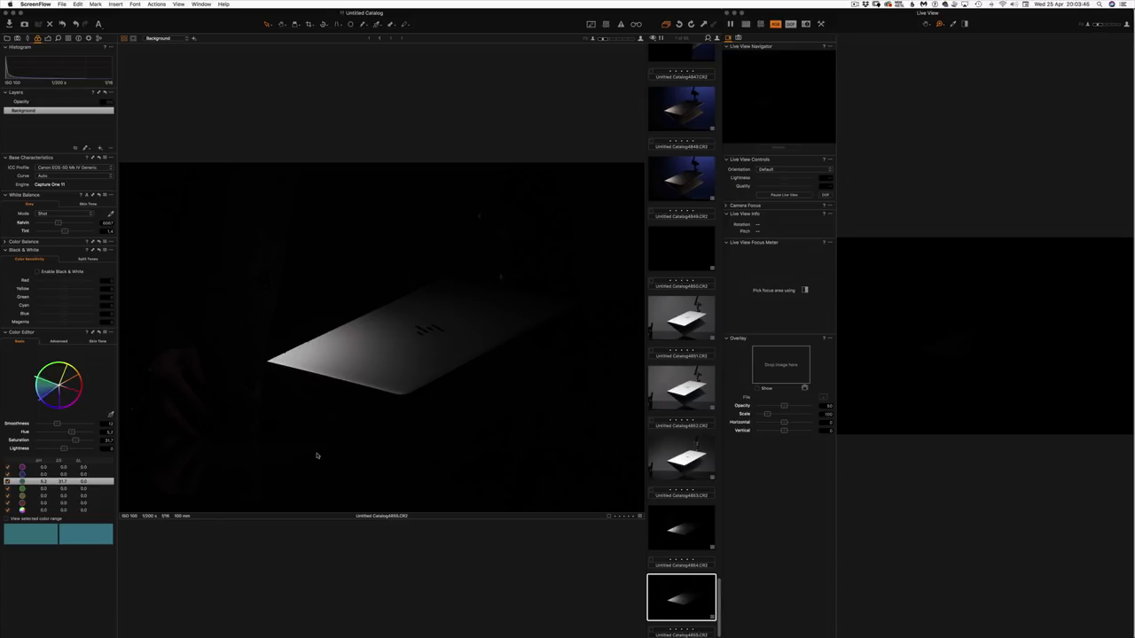
{"action": "mouse_move", "coordinate": [673, 525]}
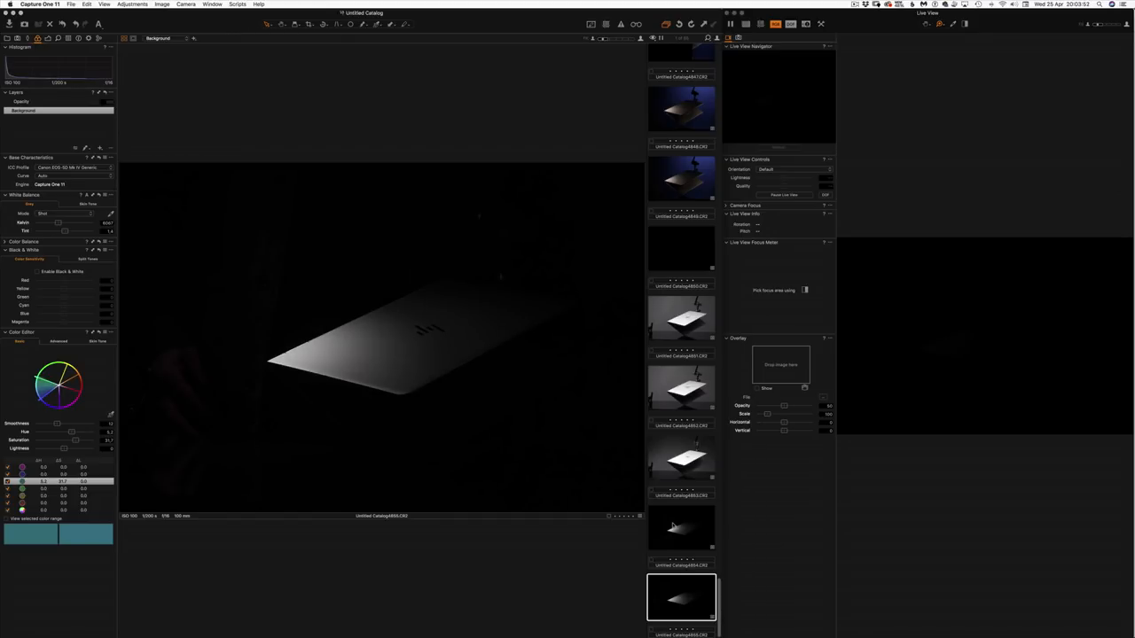
{"action": "left_click", "coordinate": [681, 527]}
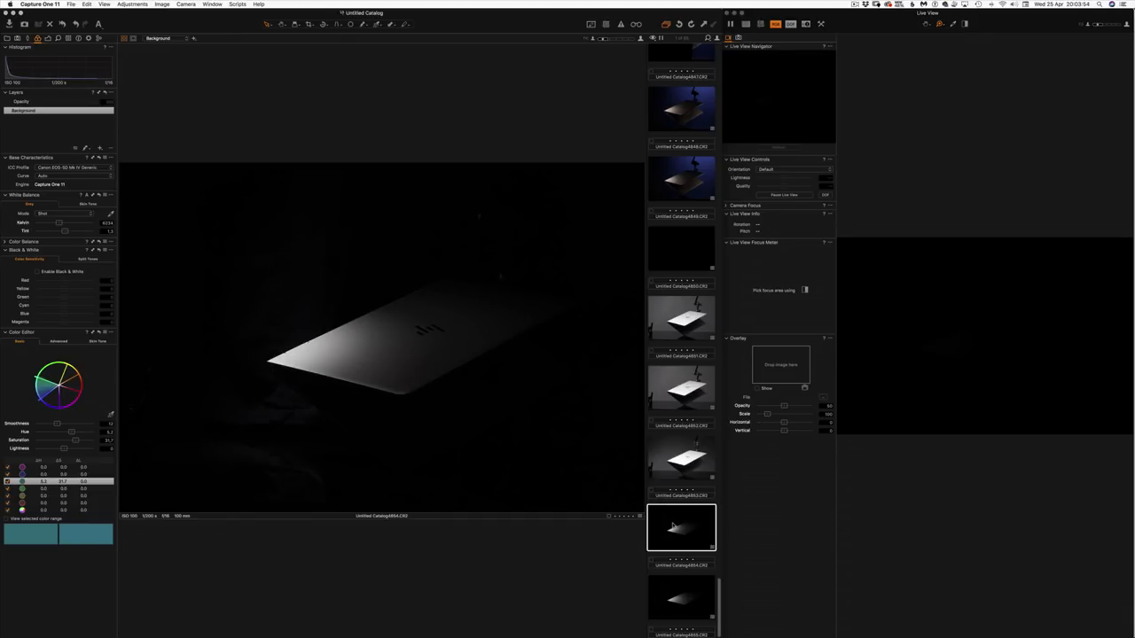
{"action": "left_click", "coordinate": [681, 599]}
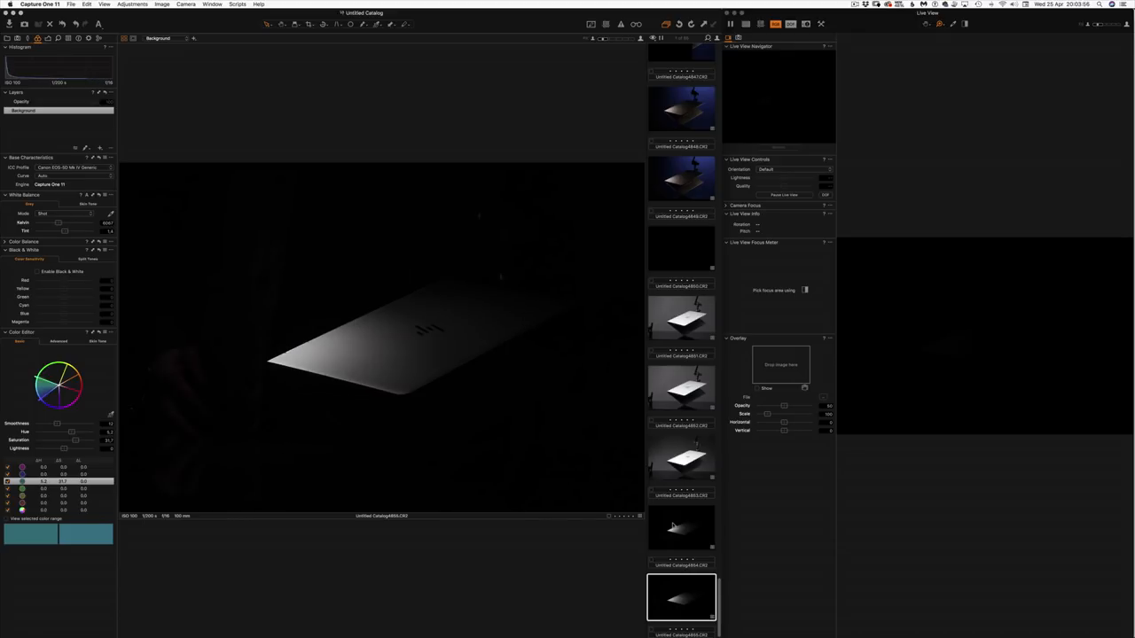